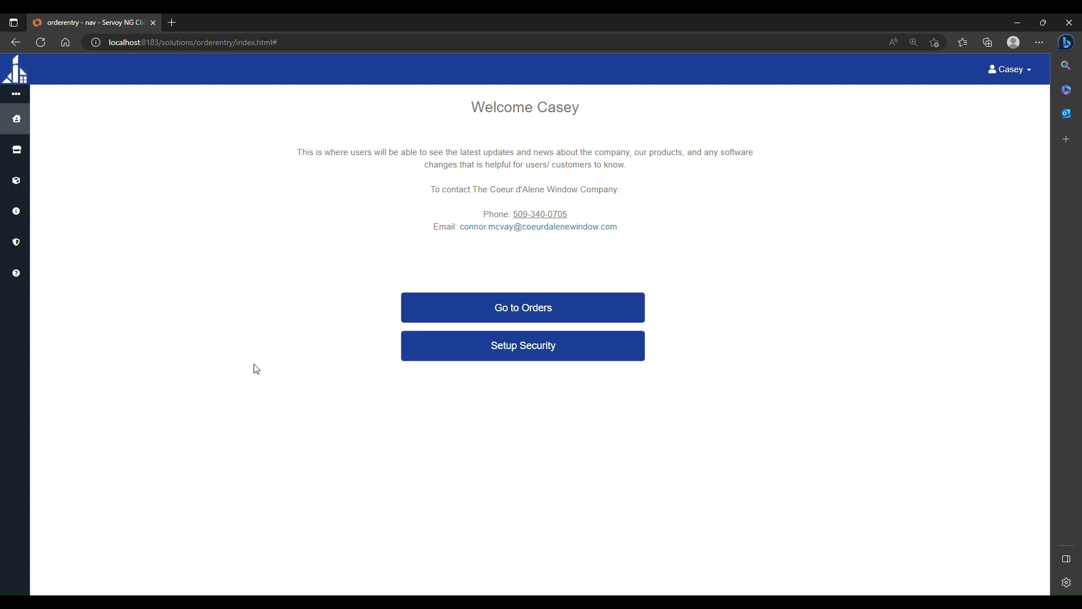
{"action": "mouse_move", "coordinate": [646, 454]}
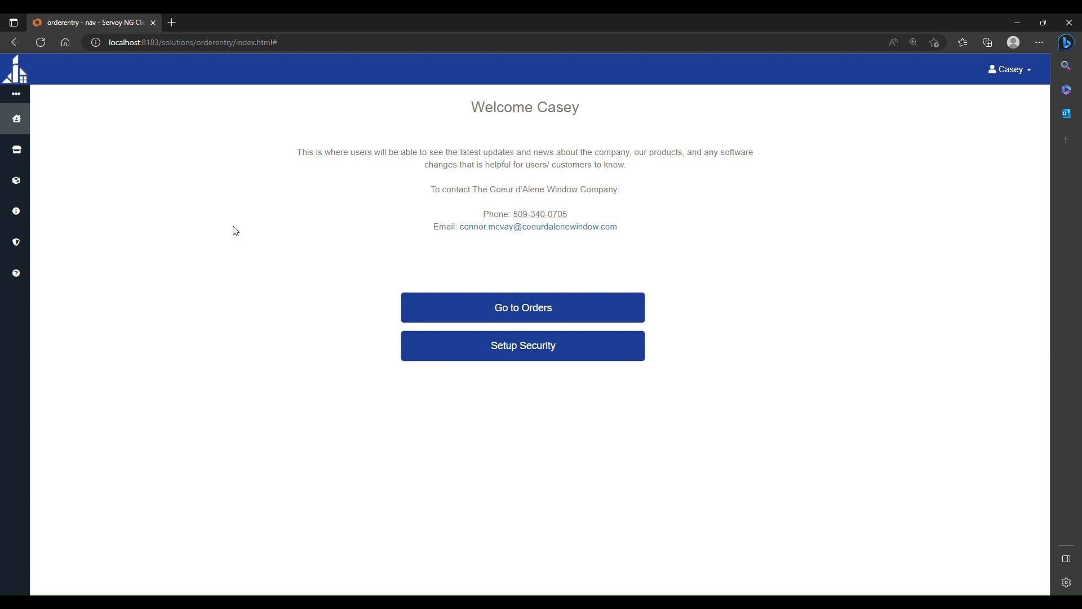
{"action": "mouse_move", "coordinate": [666, 223]}
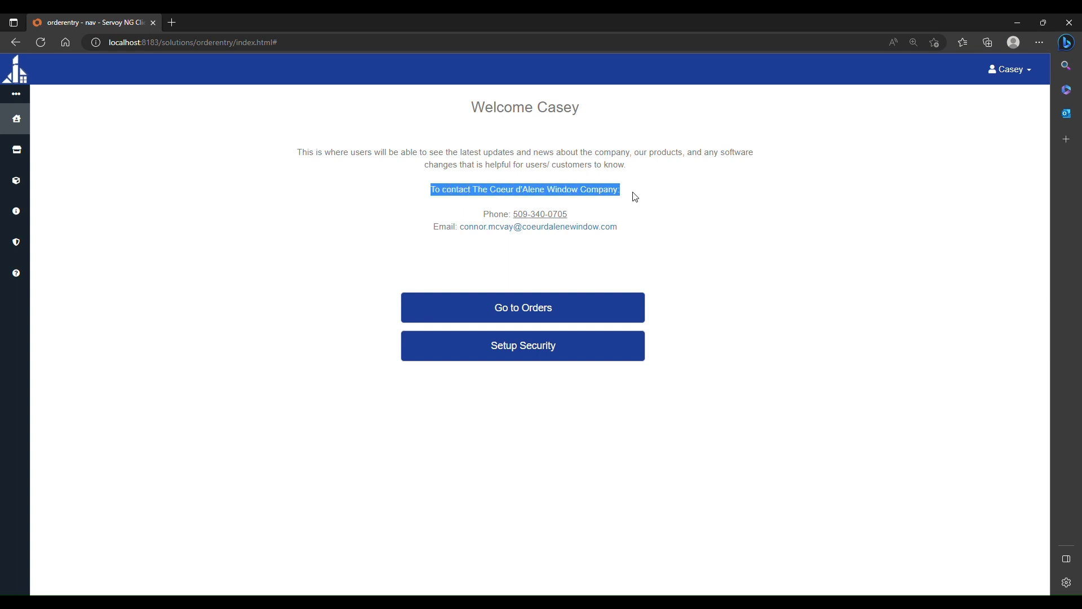
{"action": "mouse_move", "coordinate": [485, 216]}
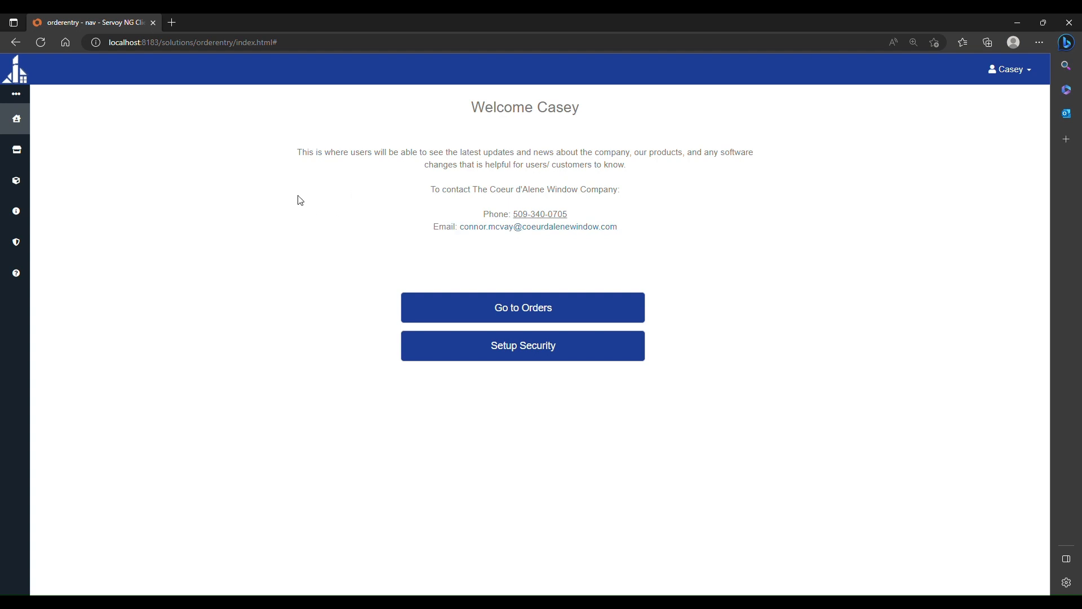
{"action": "mouse_move", "coordinate": [60, 132]}
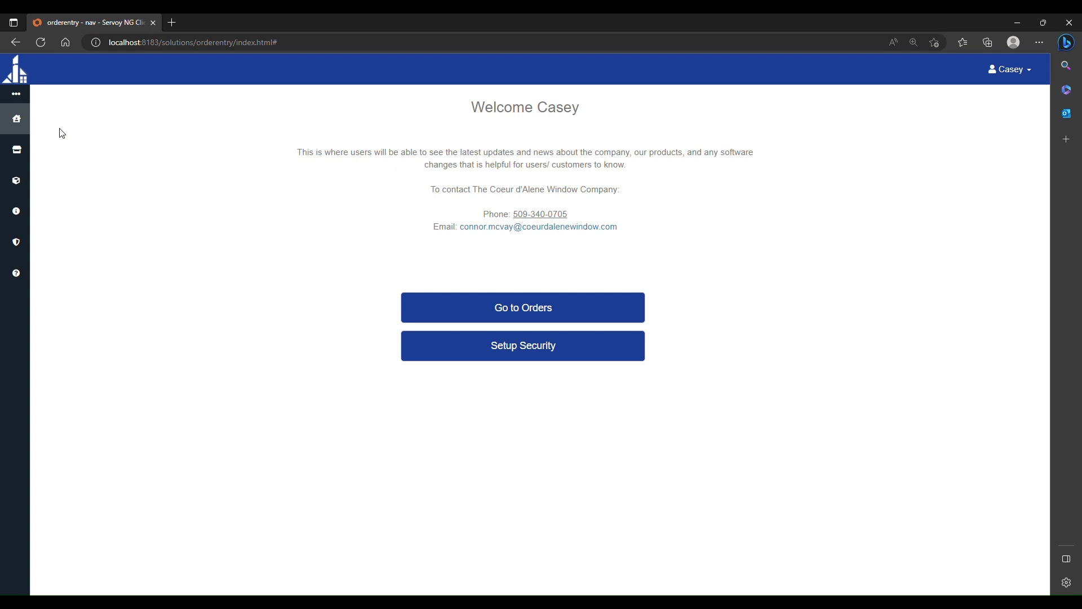
Expand the side navigation, collapse it, then expand it to show Home through Help
{"action": "left_click", "coordinate": [16, 93]}
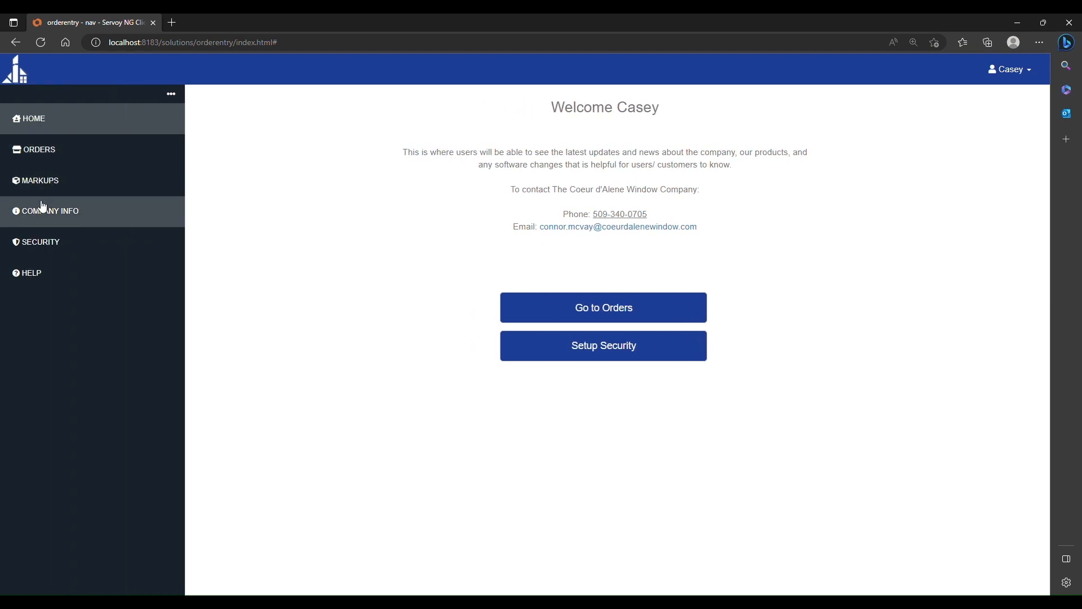
{"action": "mouse_move", "coordinate": [76, 119]}
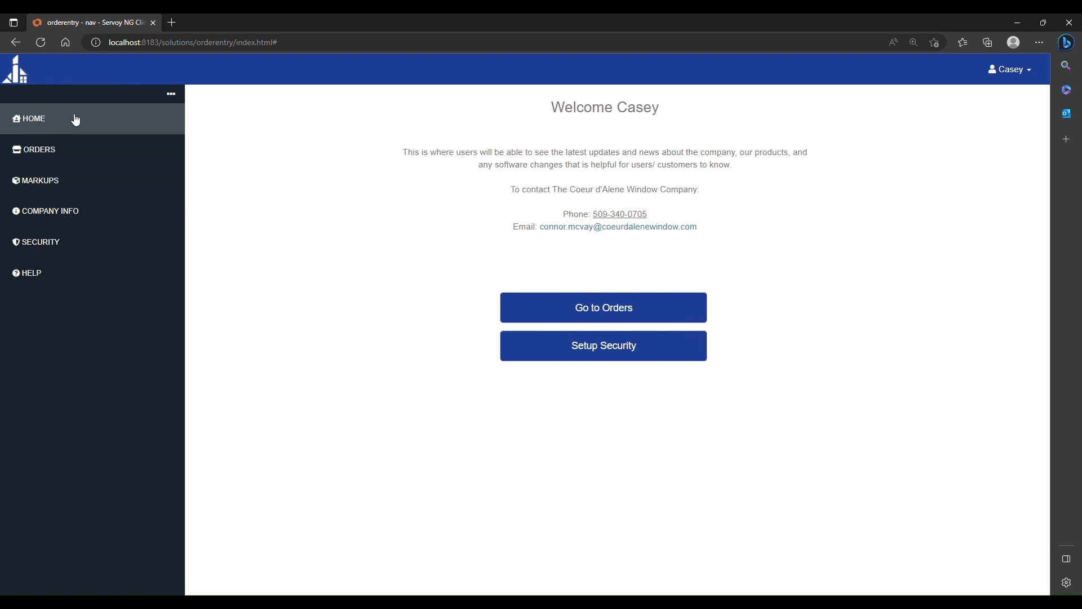
{"action": "left_click", "coordinate": [172, 94]}
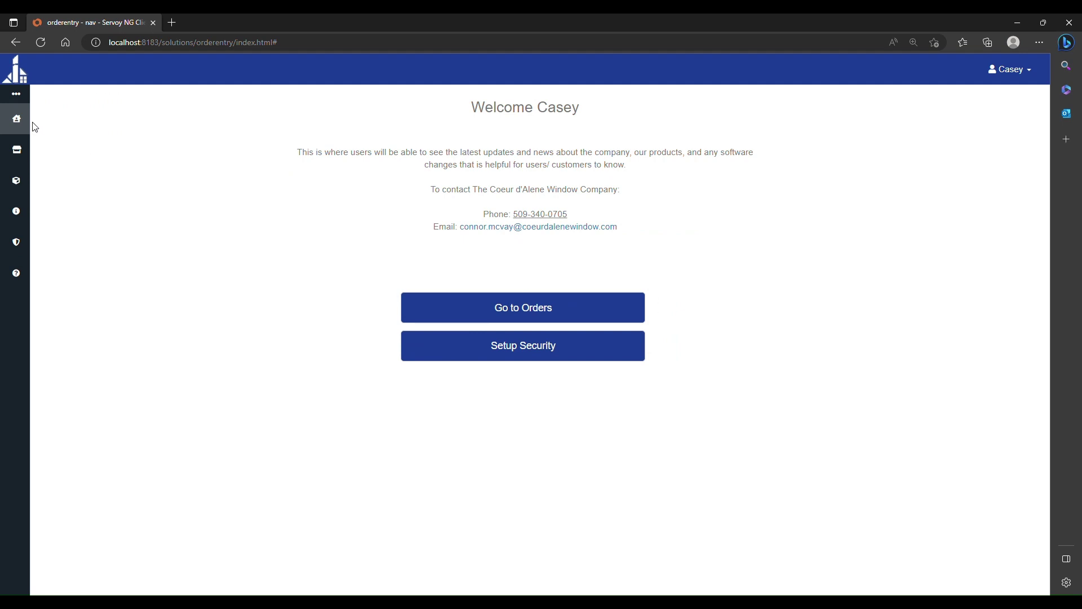
{"action": "left_click", "coordinate": [16, 94]}
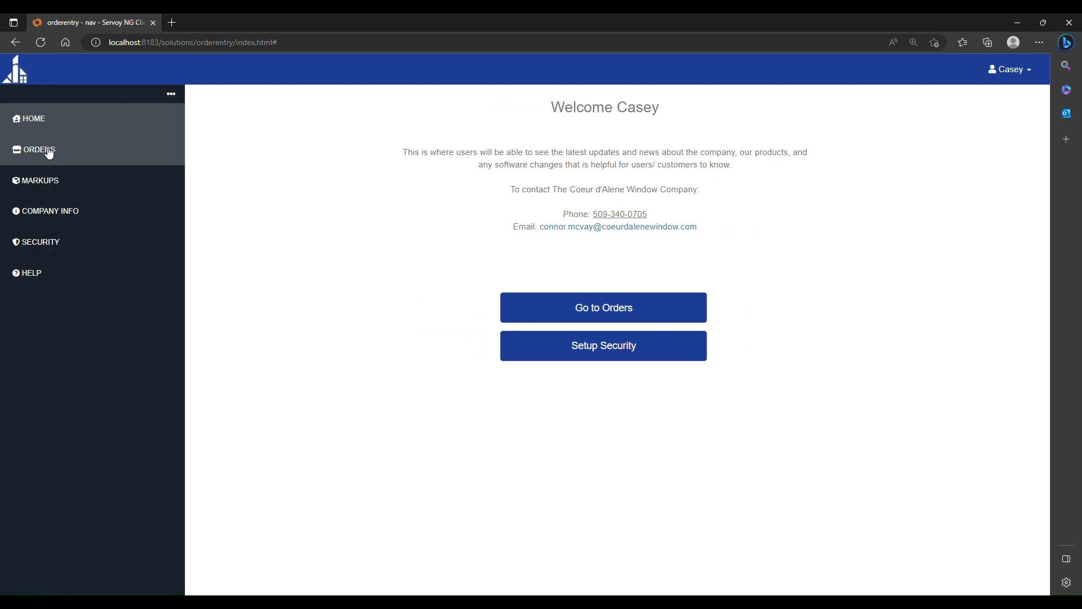
{"action": "mouse_move", "coordinate": [99, 227]}
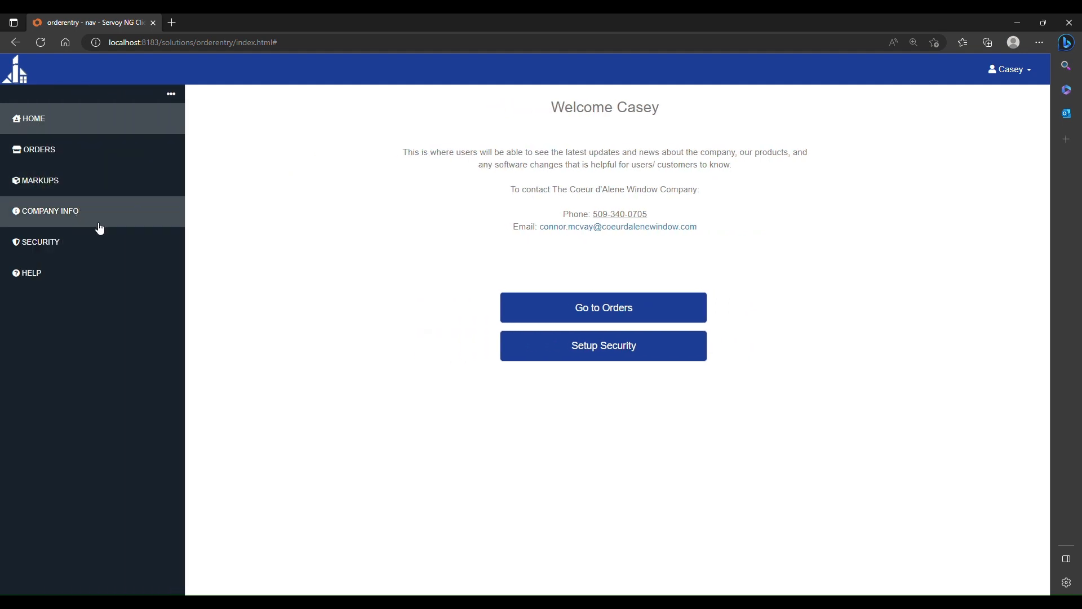
{"action": "mouse_move", "coordinate": [56, 156]}
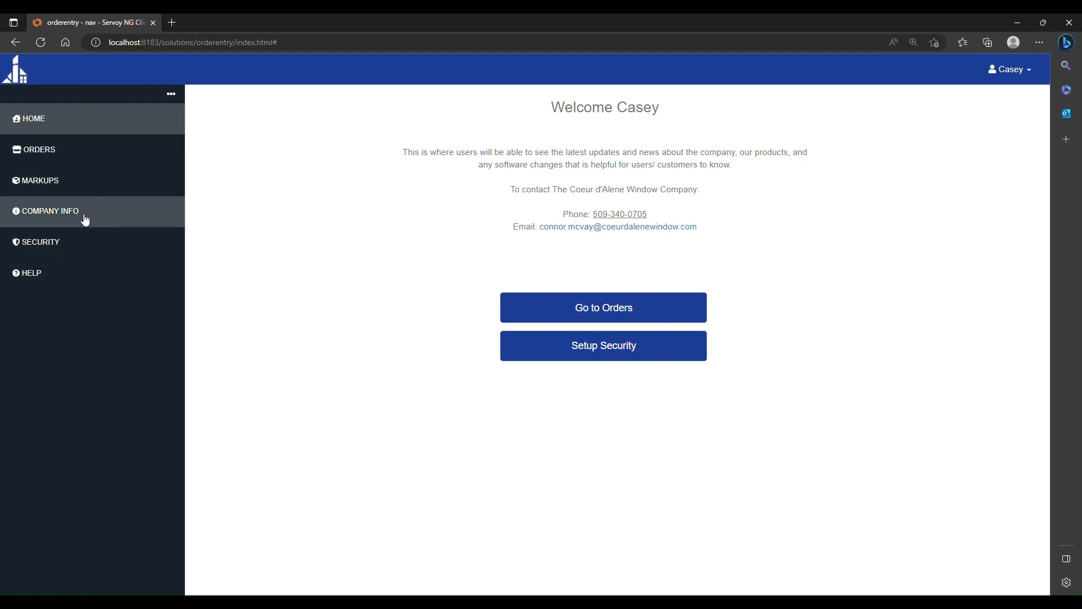
{"action": "mouse_move", "coordinate": [61, 246]}
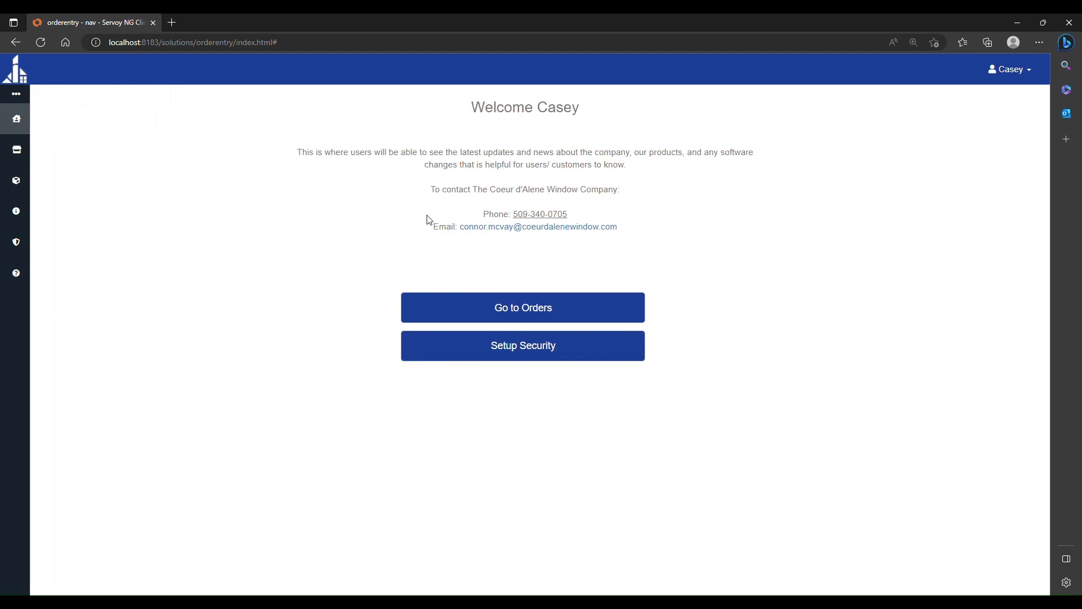
{"action": "mouse_move", "coordinate": [516, 312]}
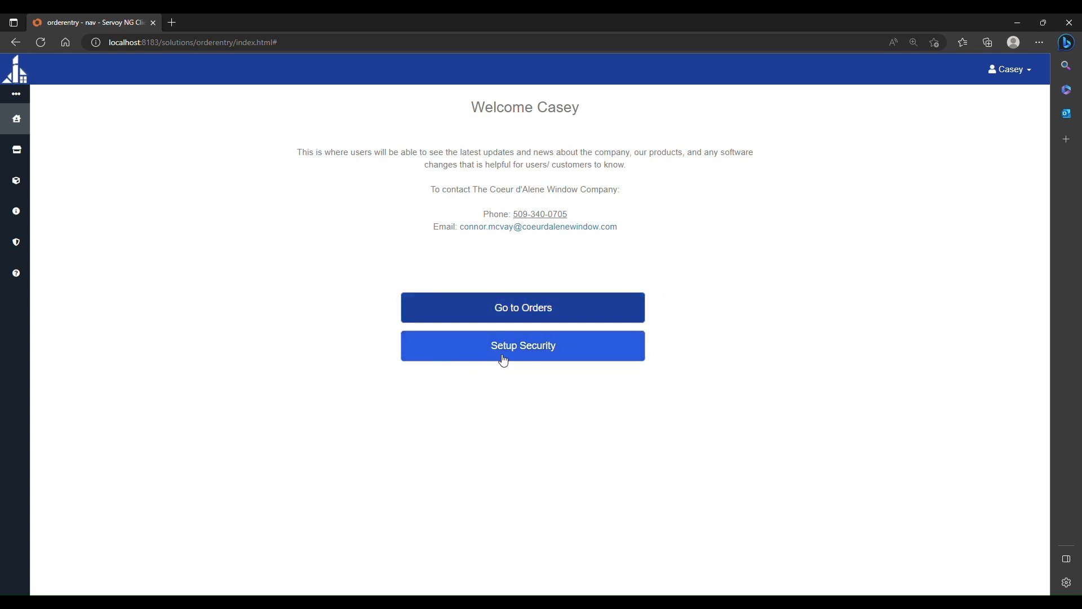
{"action": "mouse_move", "coordinate": [495, 320]}
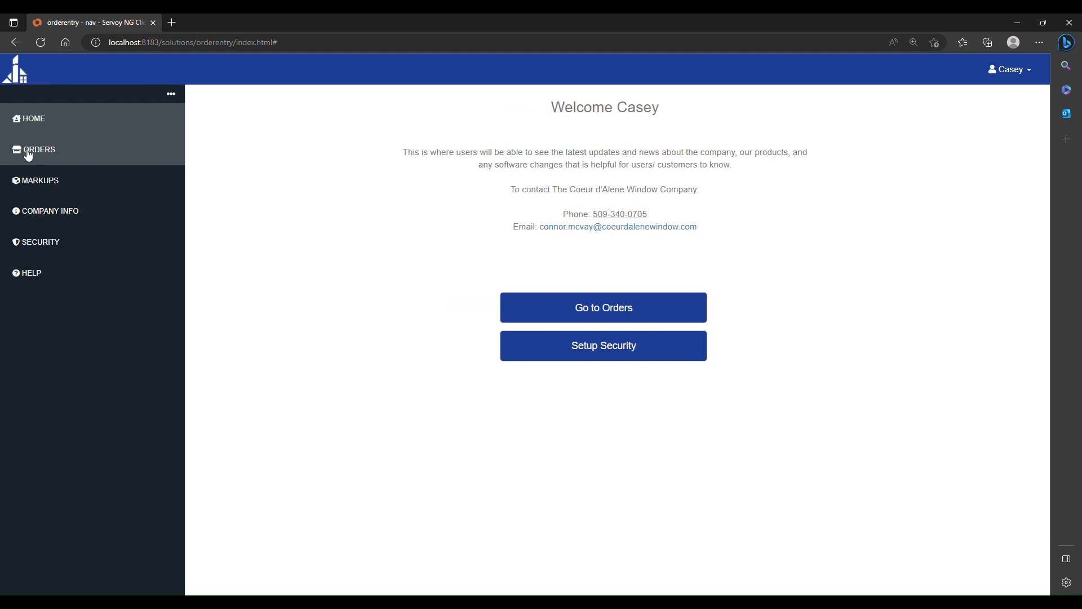
{"action": "mouse_move", "coordinate": [53, 247]}
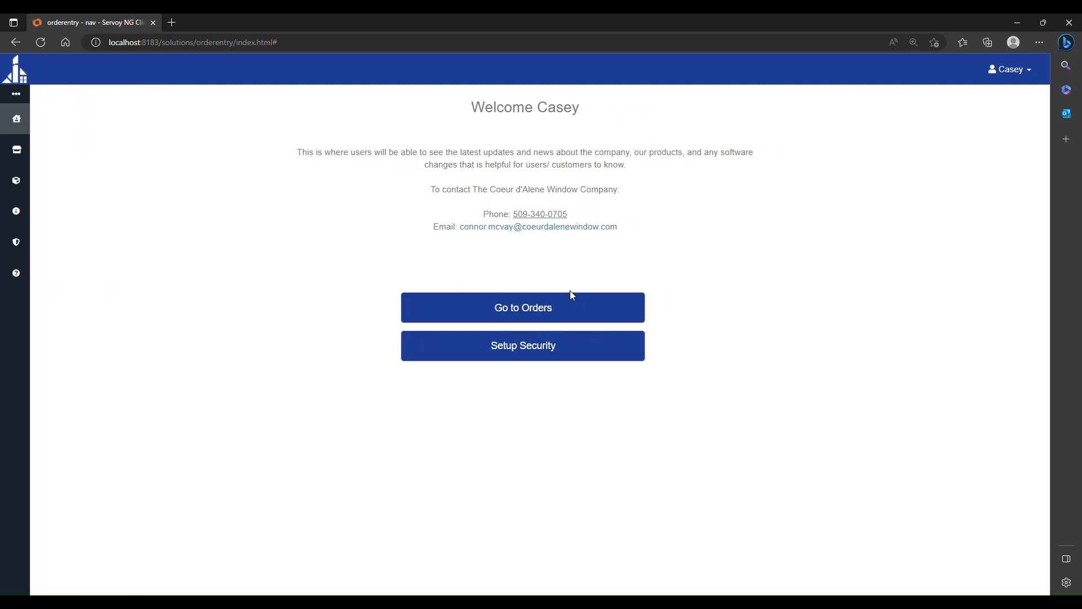
{"action": "mouse_move", "coordinate": [498, 352]}
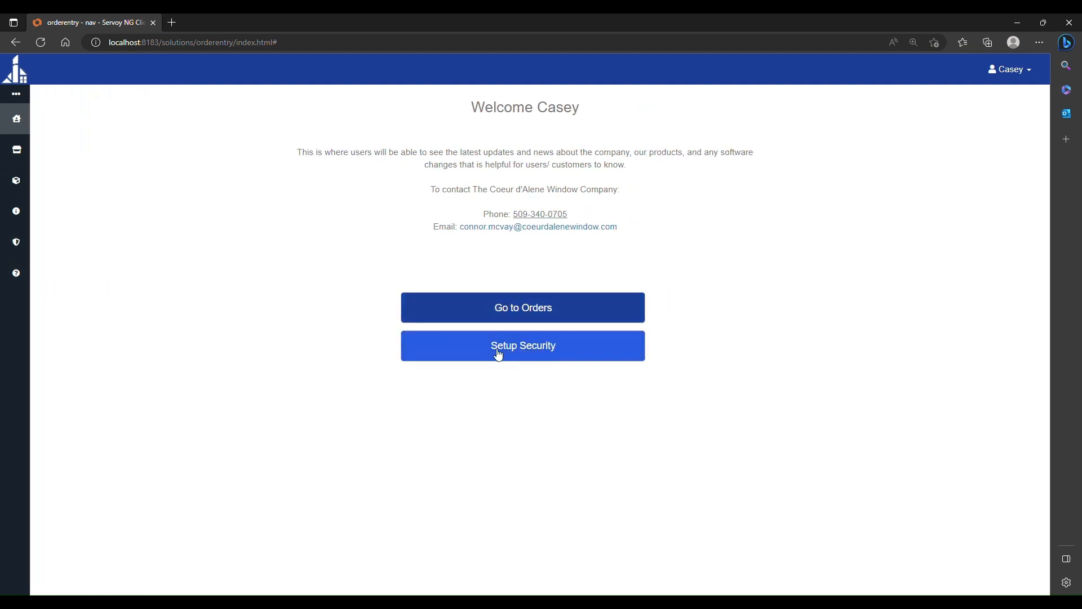